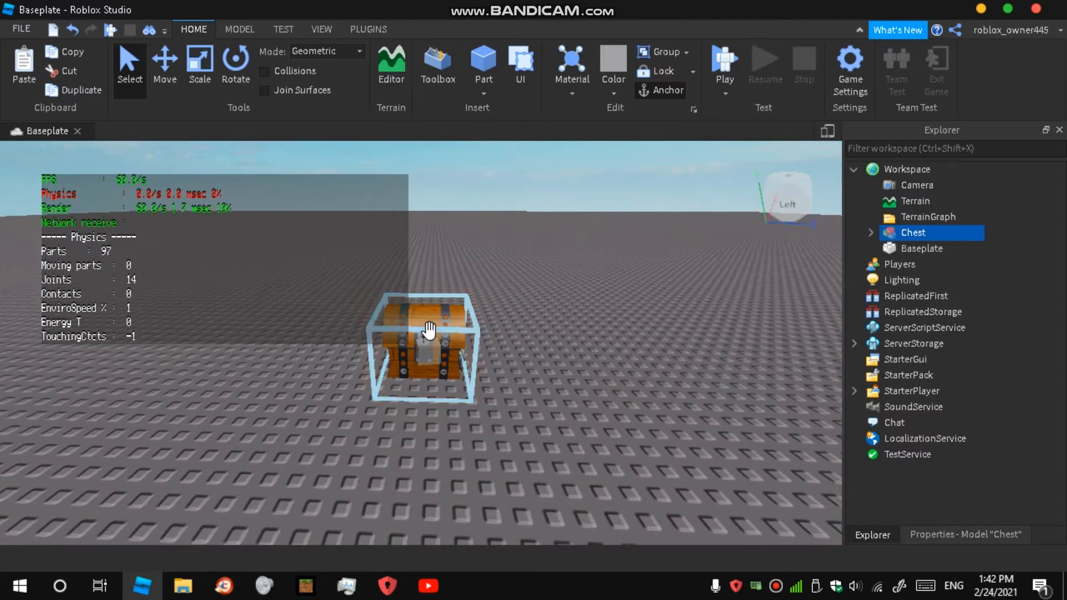
Step: Deselect, then reselect the Chest model in the Explorer
left_click(871, 232)
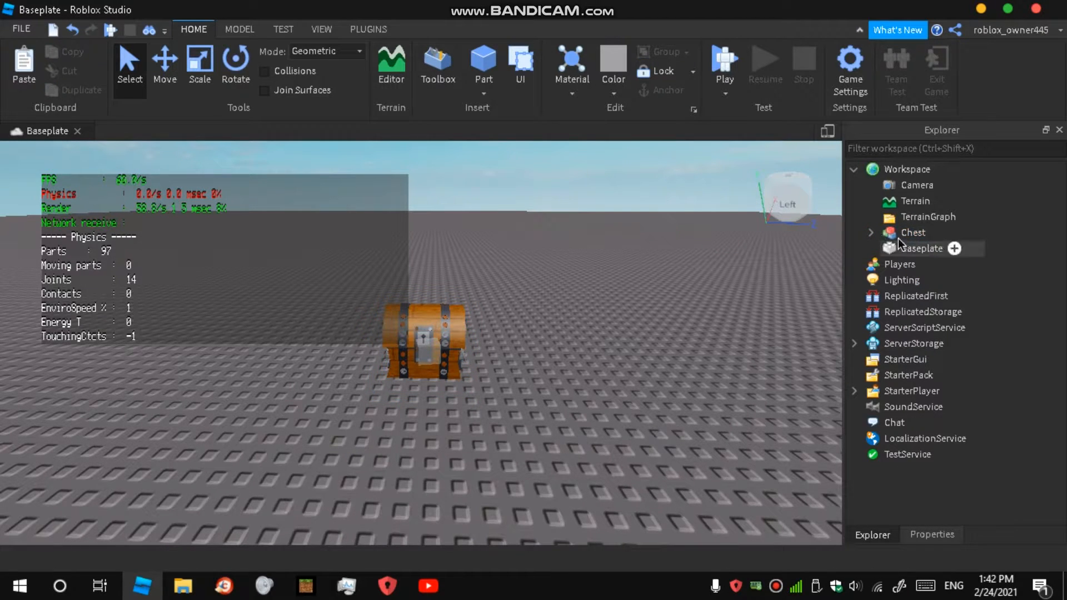
left_click(914, 232)
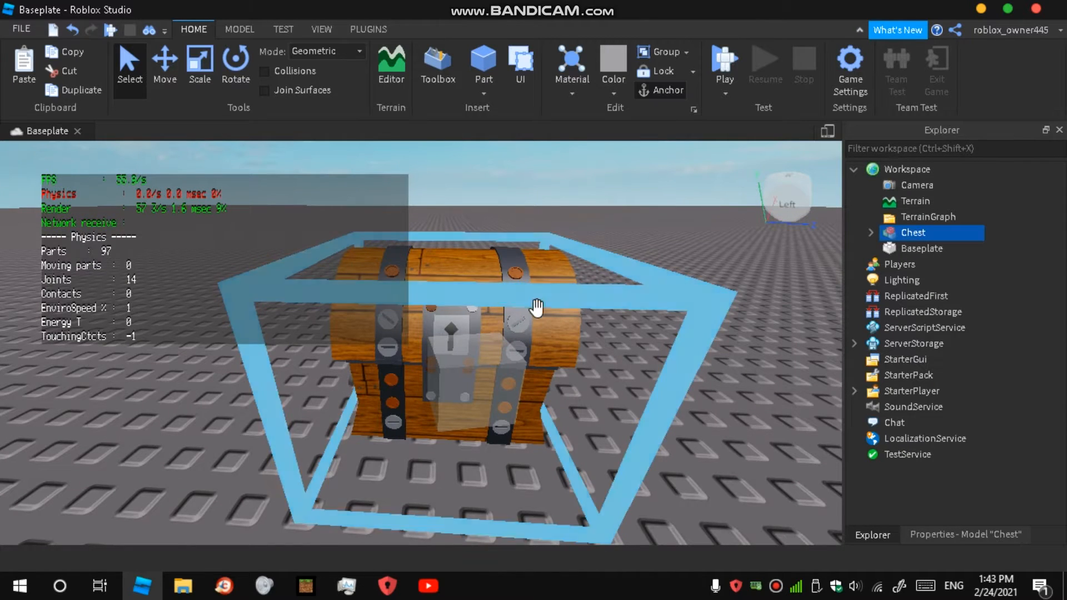
Step: Expand Chest, ProxProm and LootChest in the Explorer, then select the LootChest proximity prompt
left_click(870, 233)
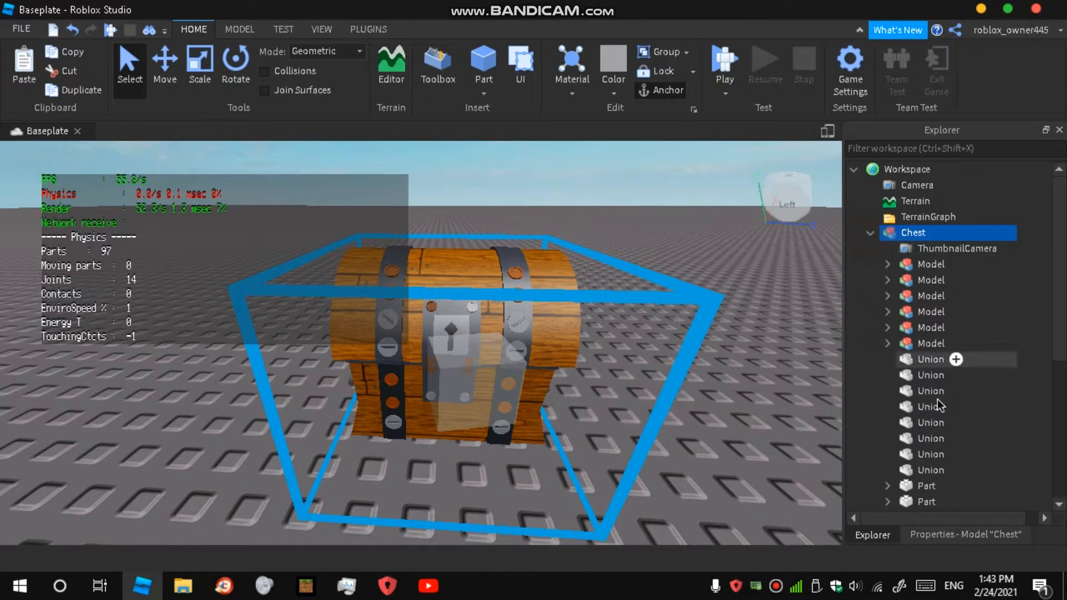
scroll("down", 3)
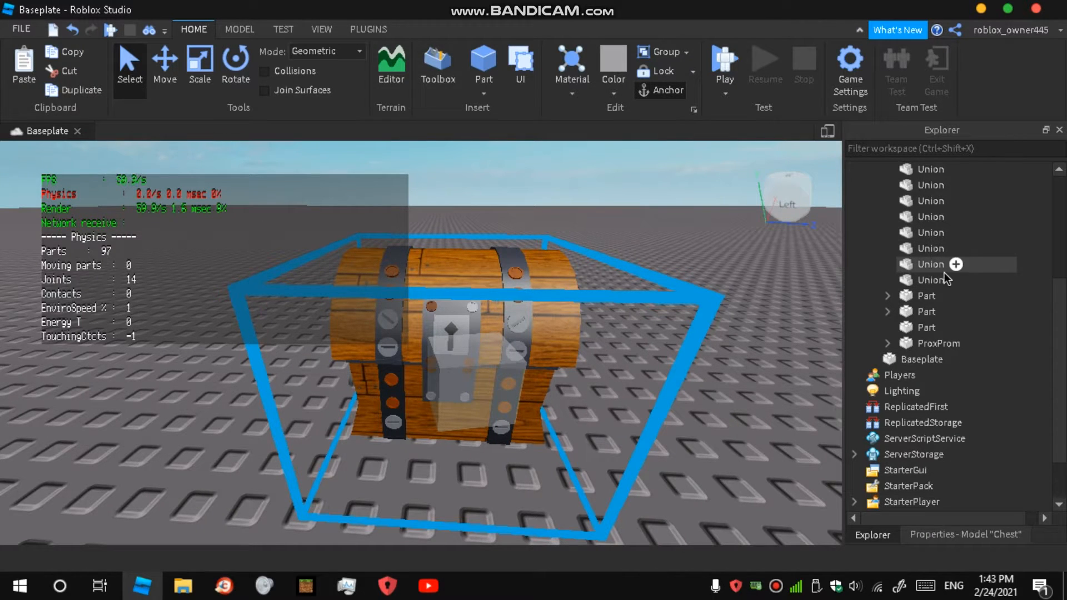
left_click(870, 312)
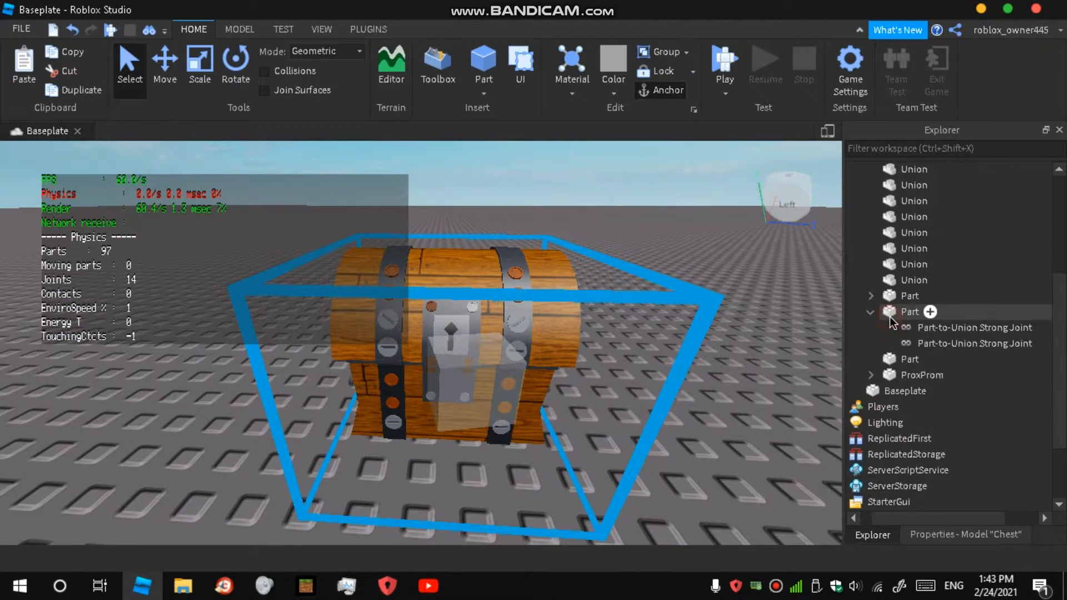
left_click(908, 343)
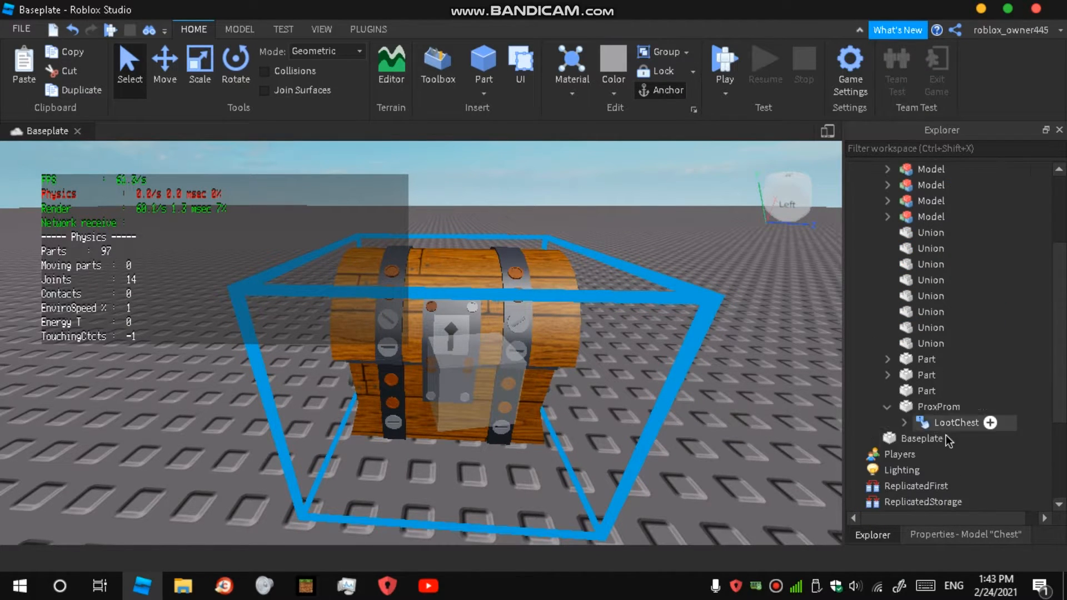
left_click(904, 422)
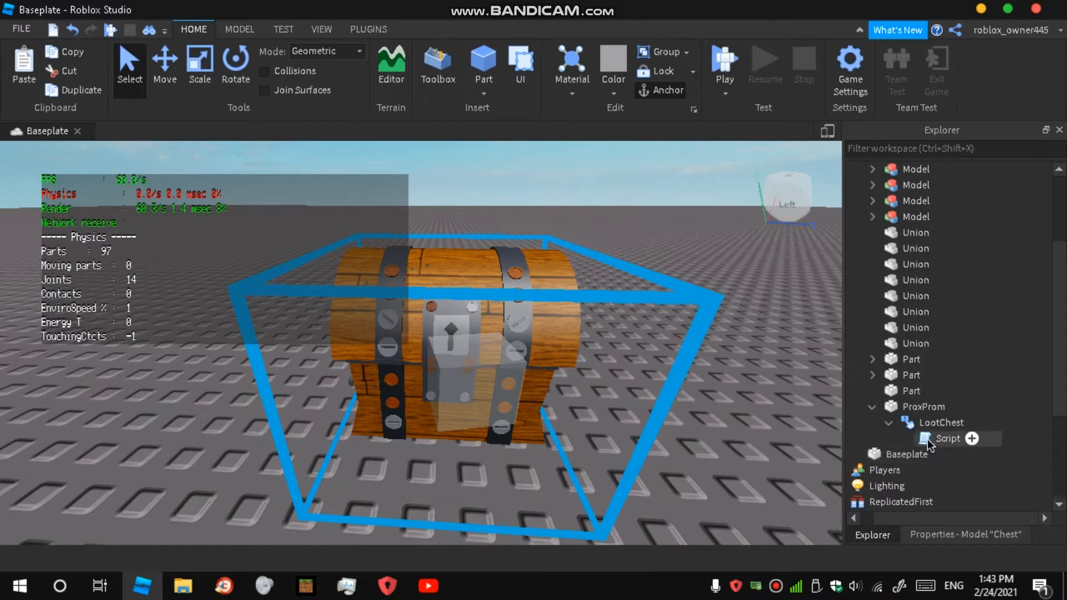
left_click(922, 406)
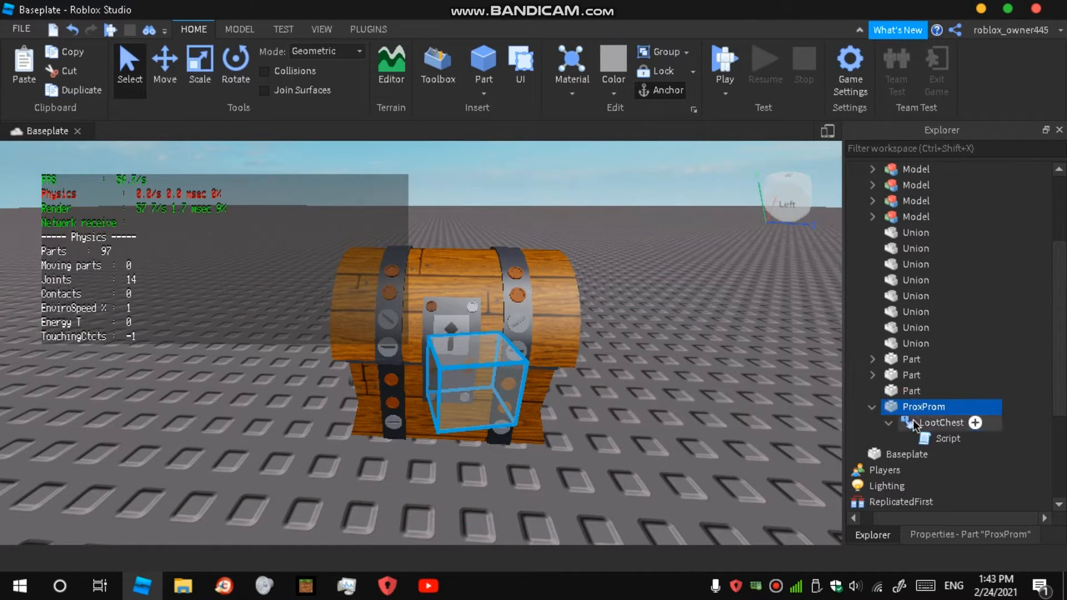
left_click(940, 422)
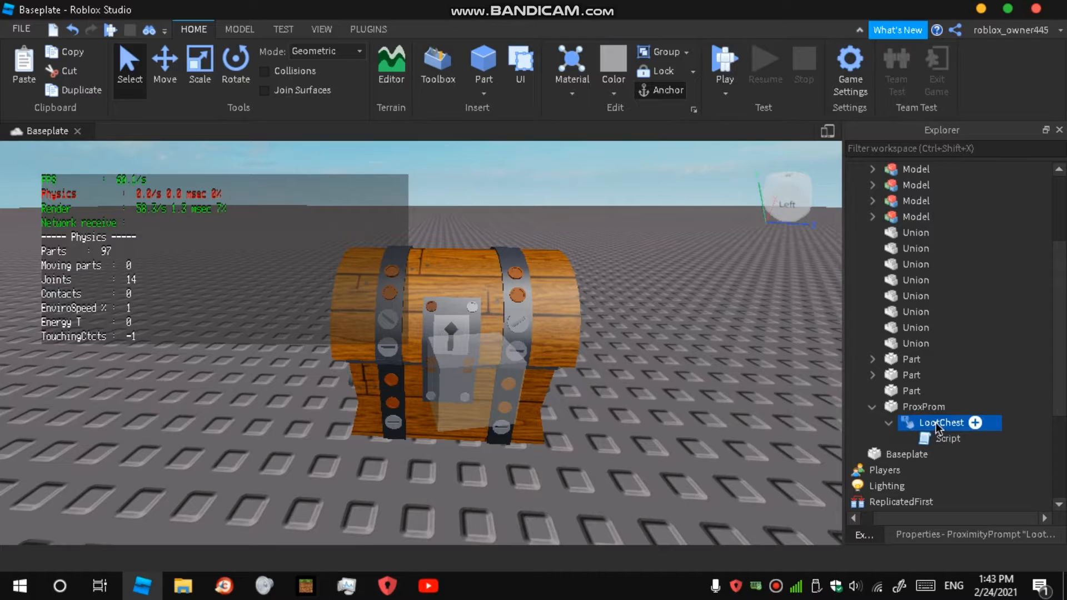
Step: Open the Script under the LootChest prompt in the script editor
double_click(947, 438)
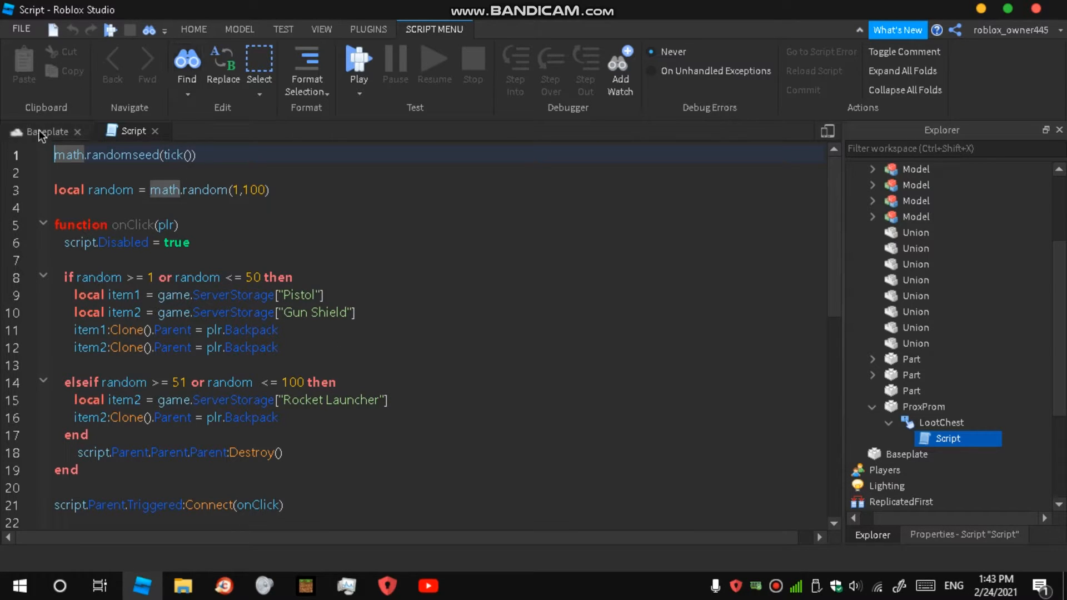
Step: Insert the Pistol from the Toolbox into ServerStorage and select a spare pistol in StarterPack
left_click(46, 132)
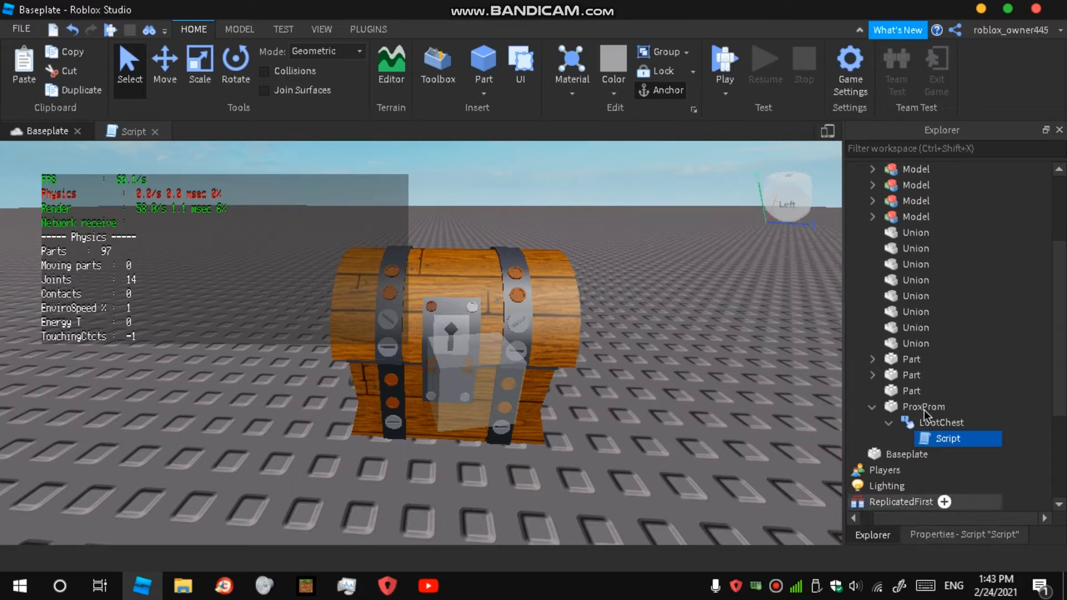
scroll("down", 3)
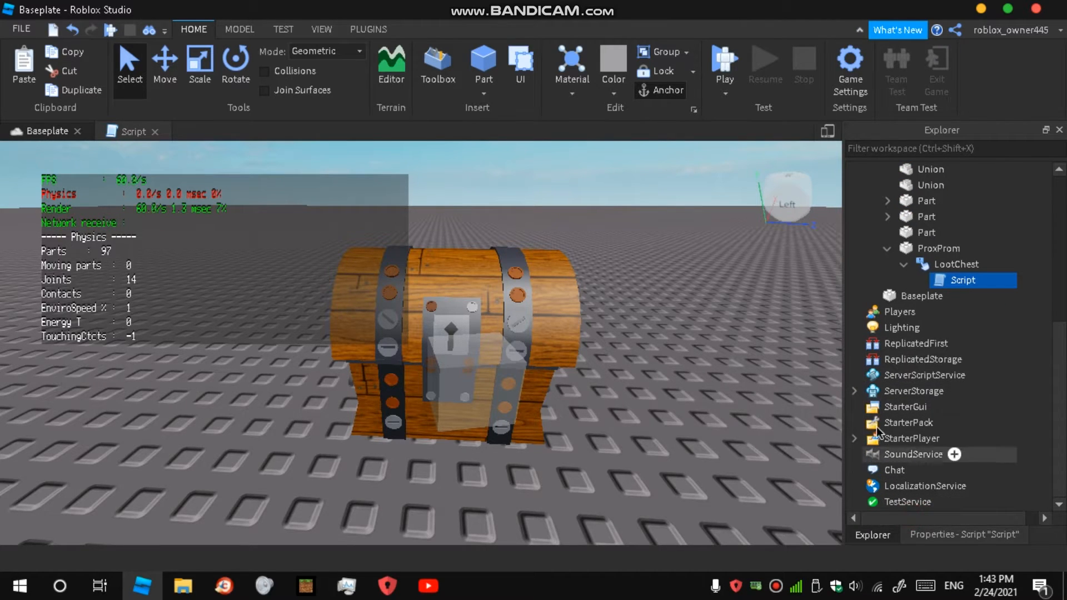
left_click(437, 61)
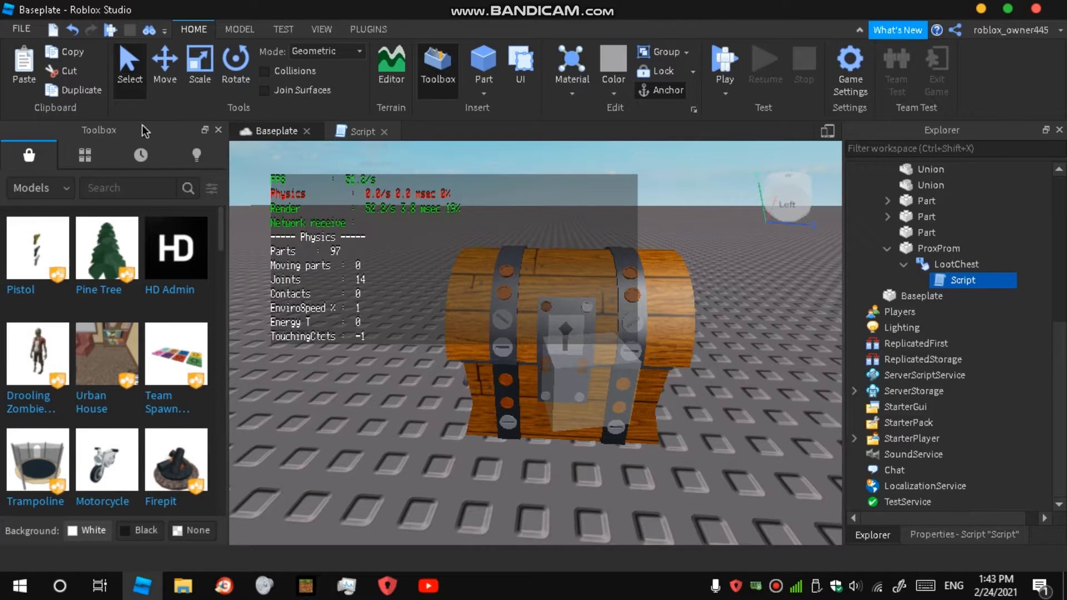
mouse_move(38, 245)
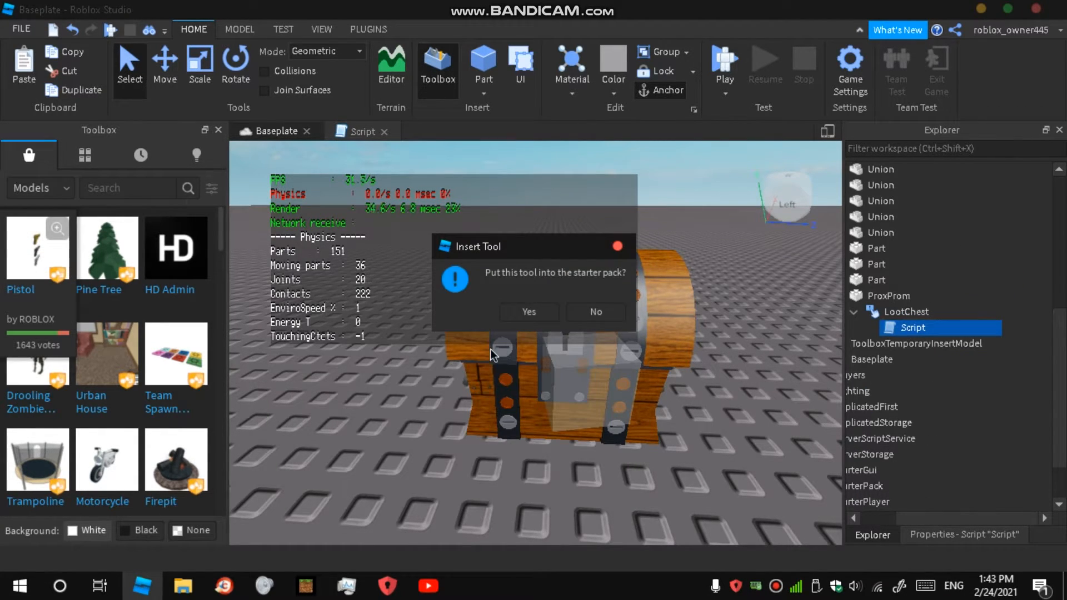
left_click(528, 312)
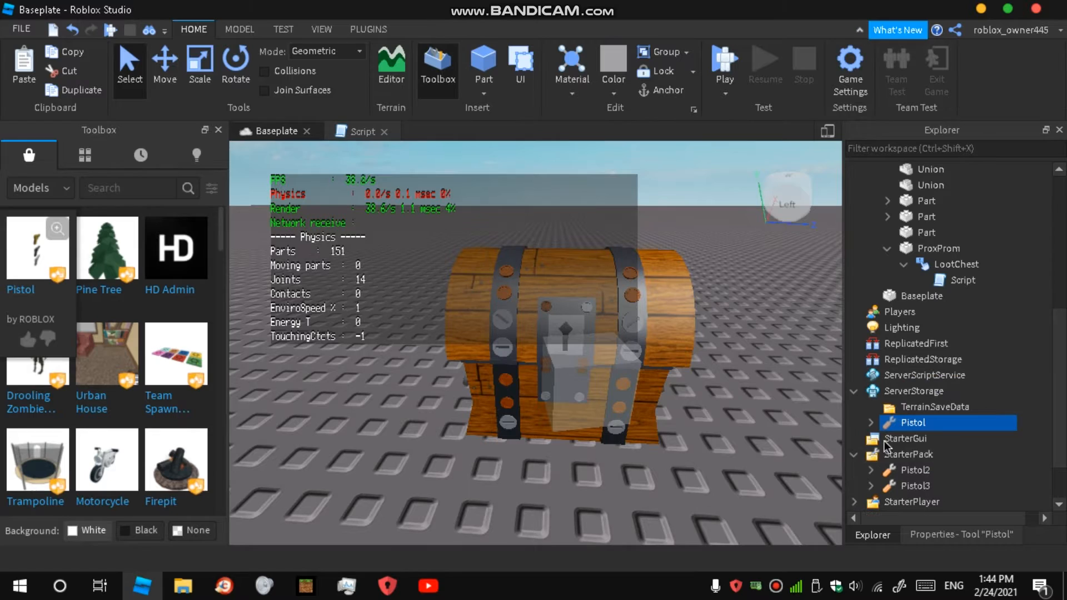
left_click(915, 470)
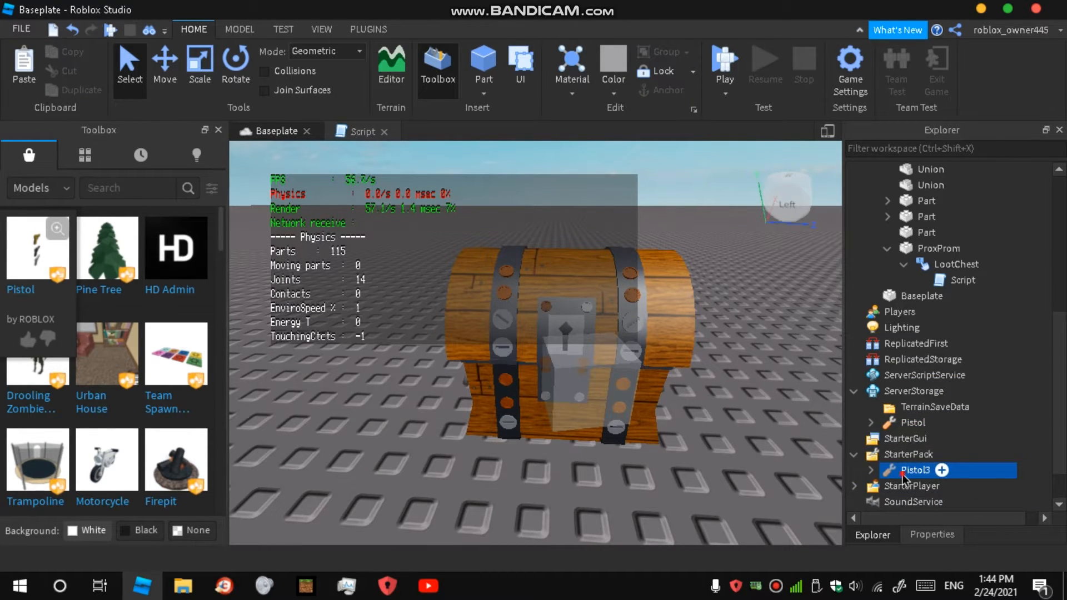
mouse_move(903, 454)
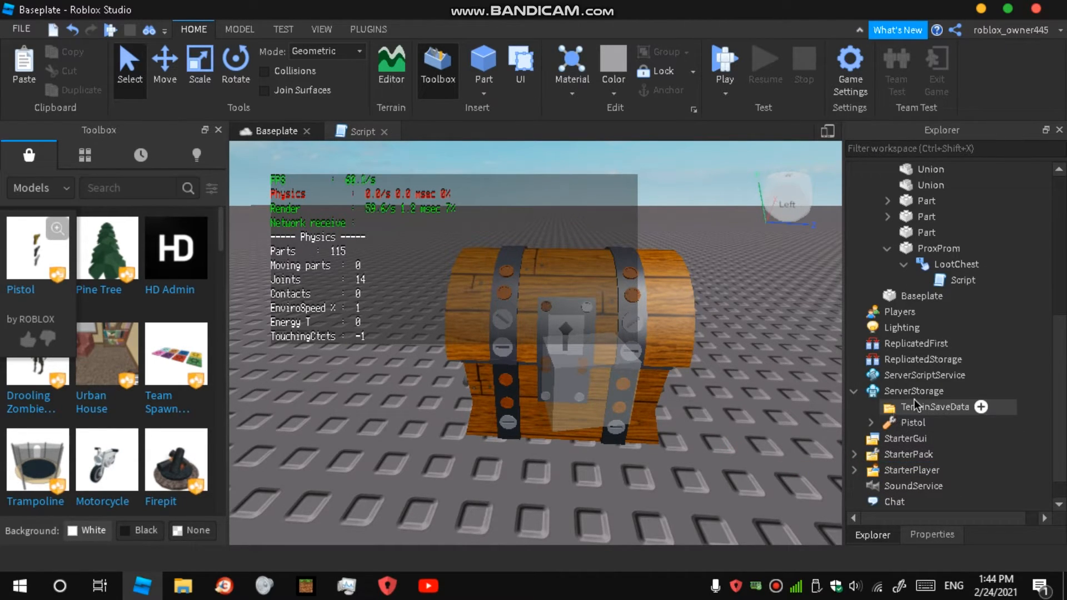
mouse_move(916, 422)
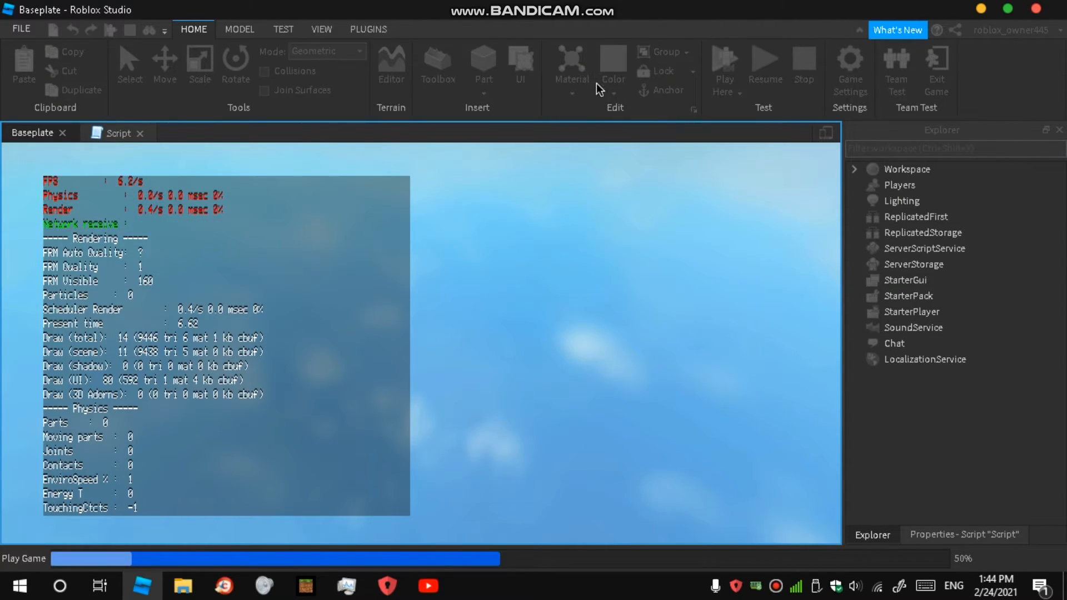
mouse_move(457, 316)
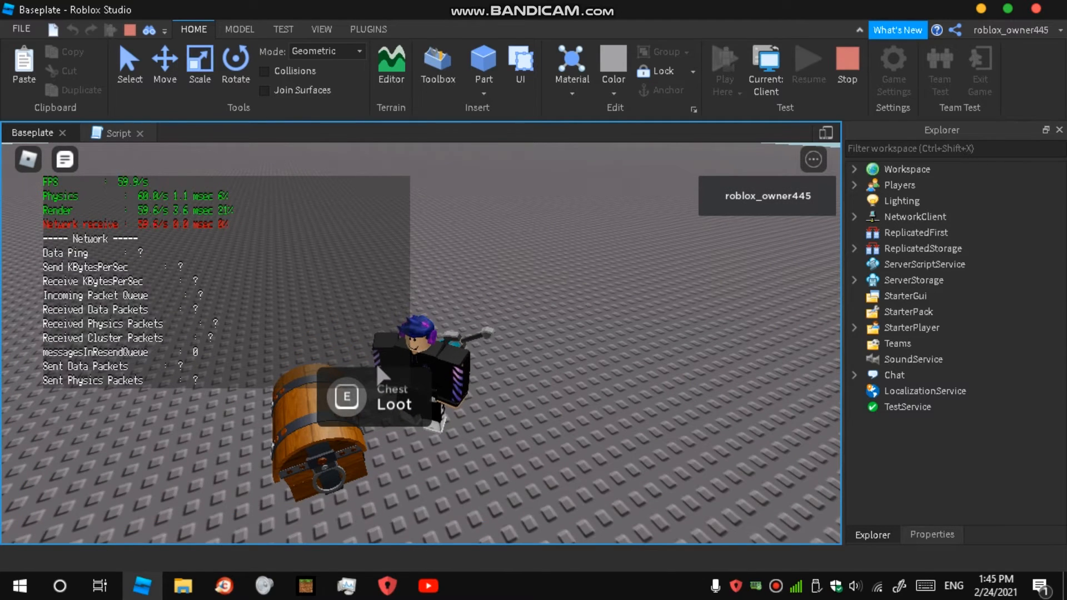
mouse_move(379, 417)
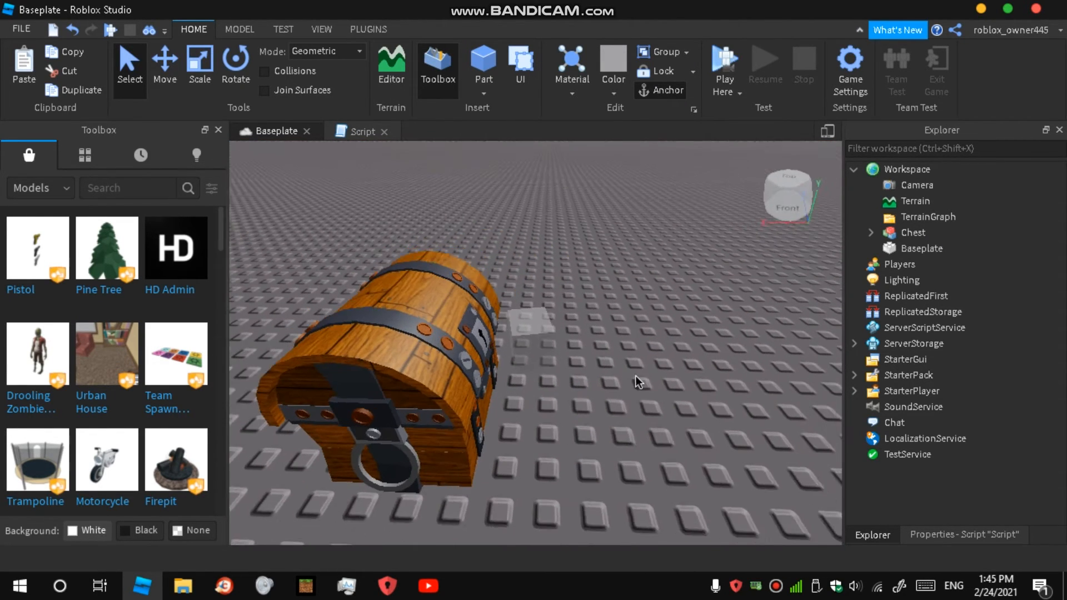
Step: Review the Pistol-only LootChest script code, then collapse the ProxProm part in the Explorer
left_click(409, 306)
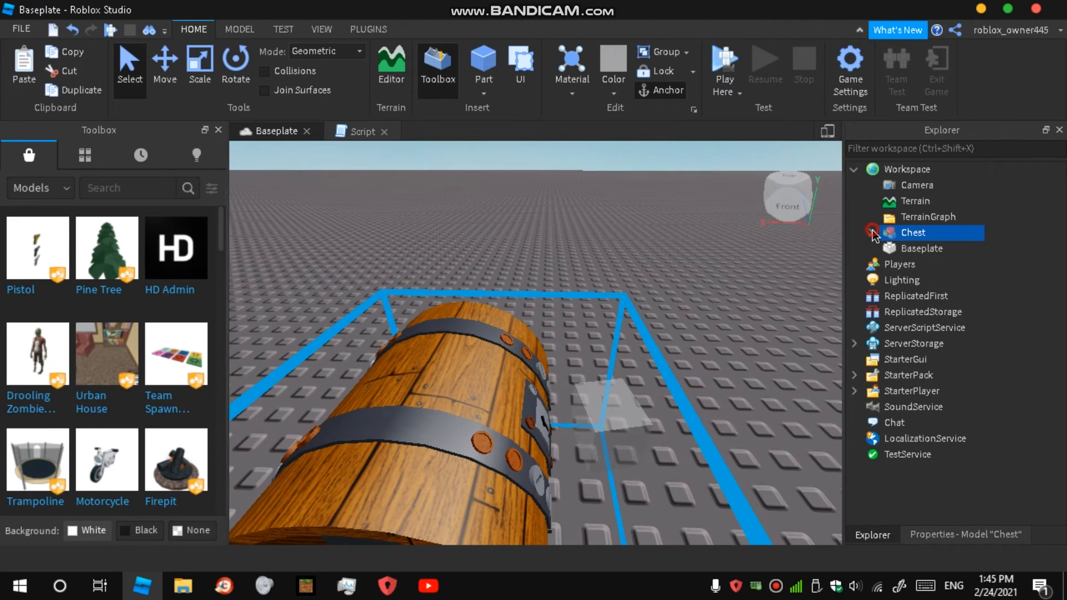
left_click(873, 232)
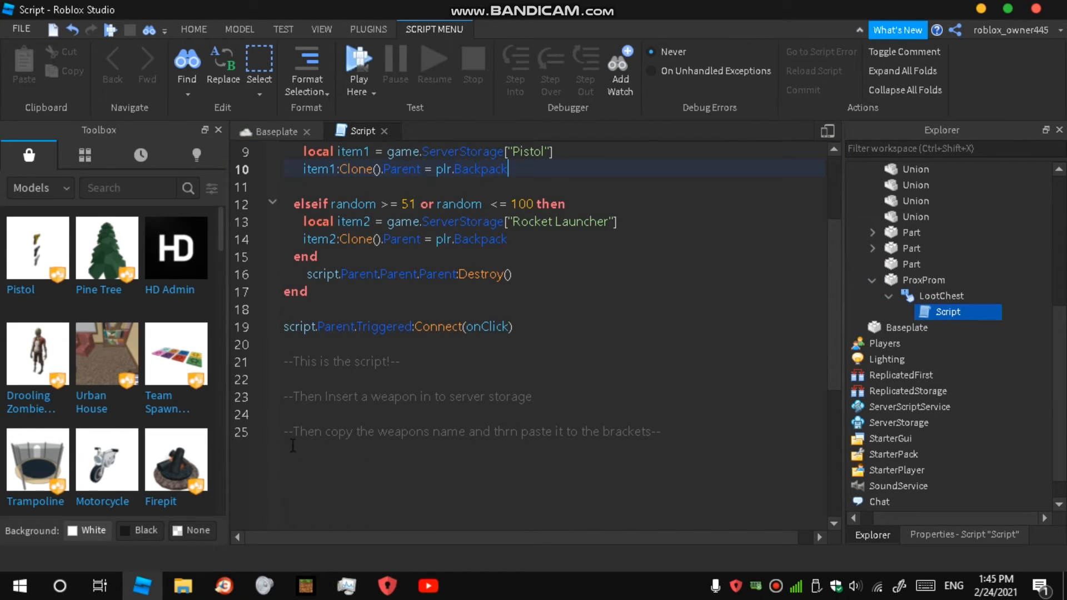
scroll("up", 3)
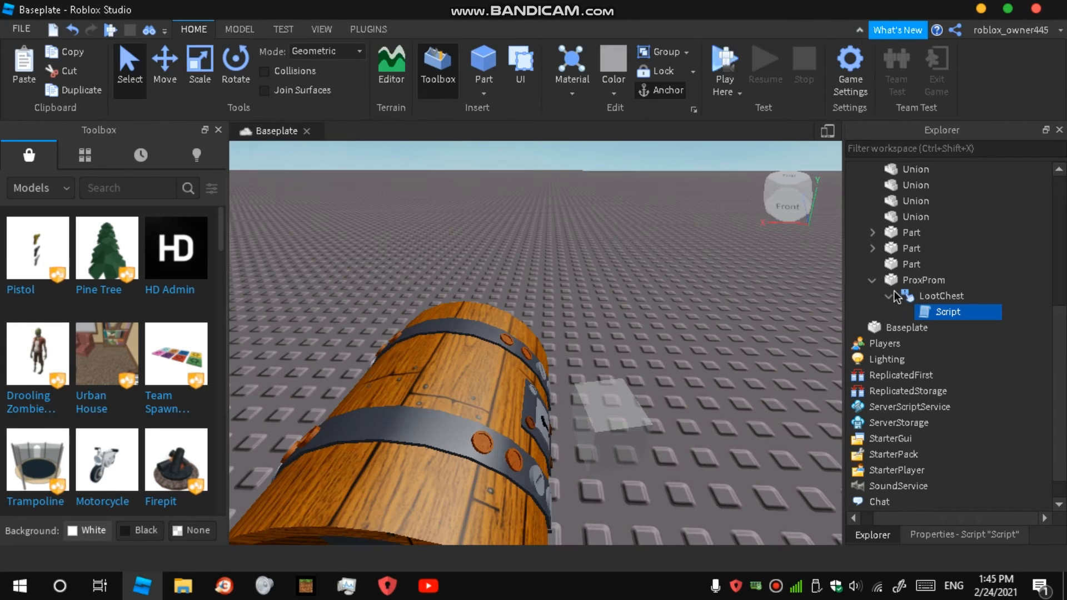
left_click(925, 280)
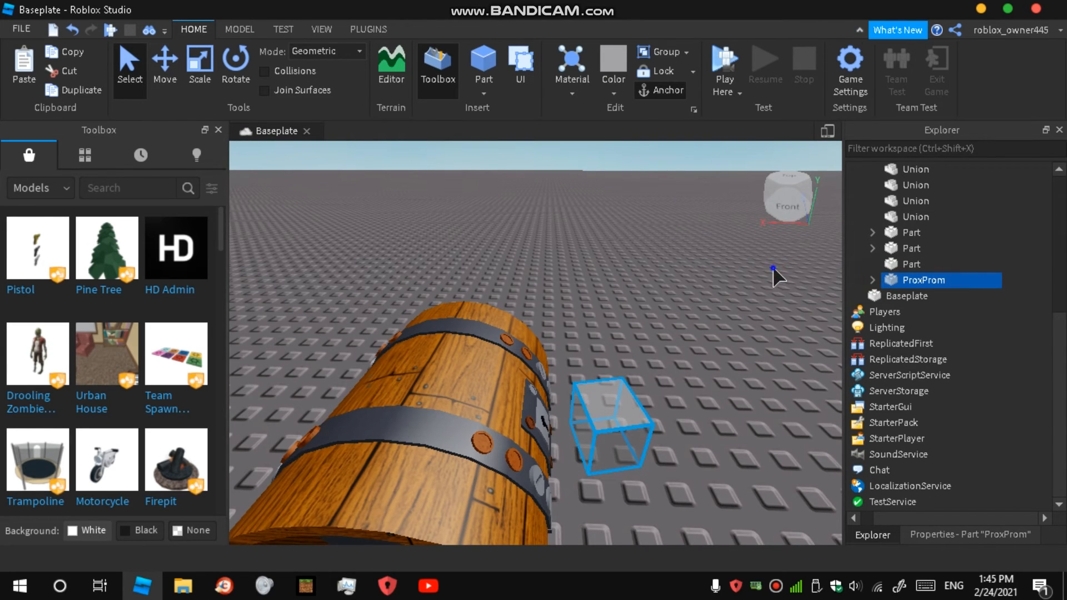